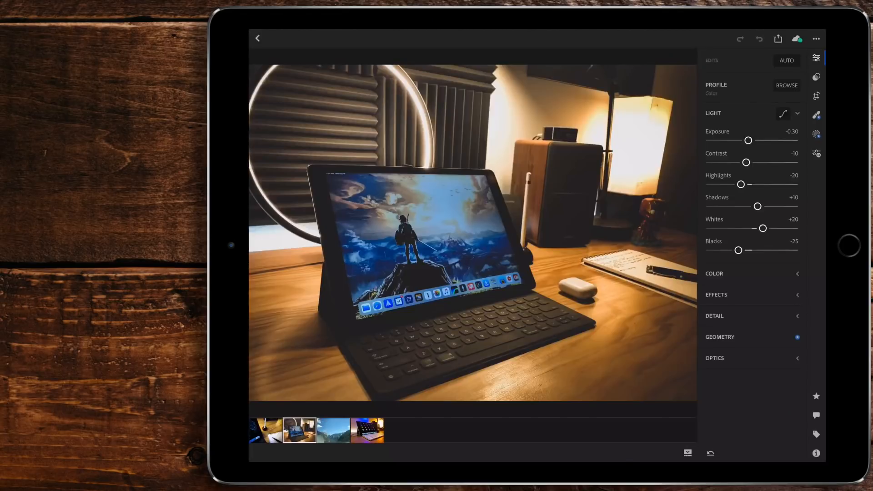
- Raise the desk photo's Contrast from -10 to +2 in Lightroom's Light panel
left_click_drag(746, 162, 753, 162)
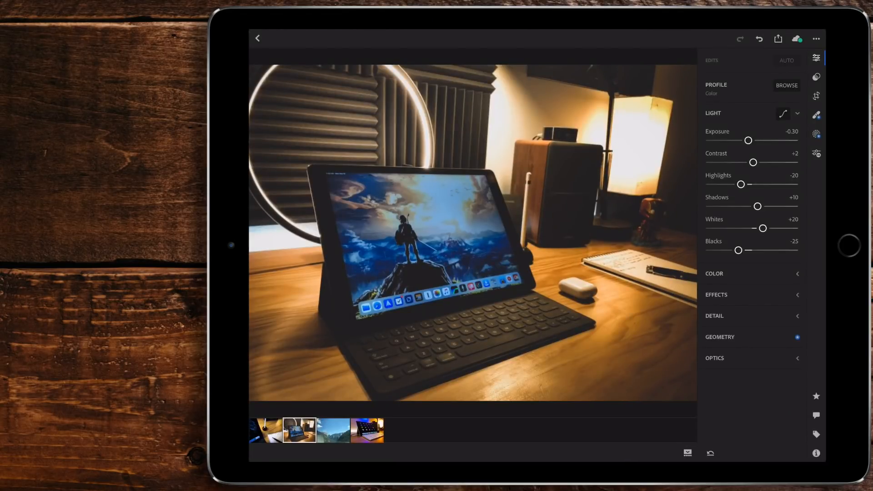
left_click_drag(753, 162, 763, 162)
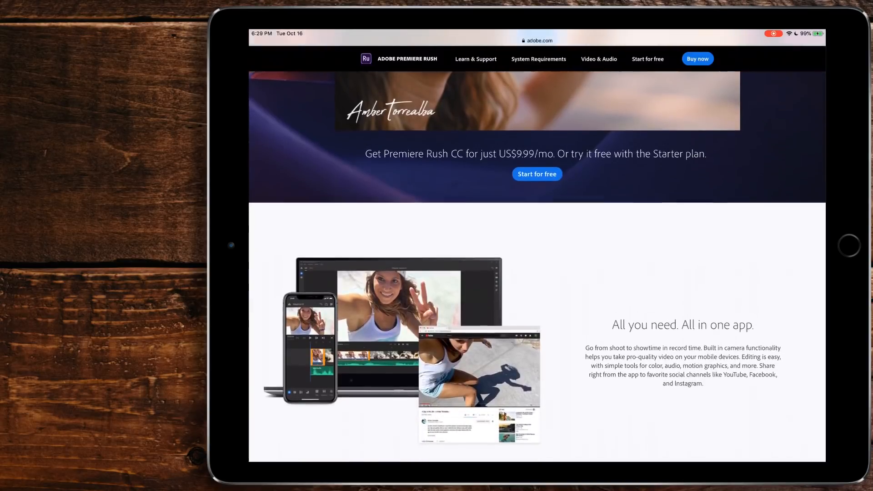
scroll("down", 3)
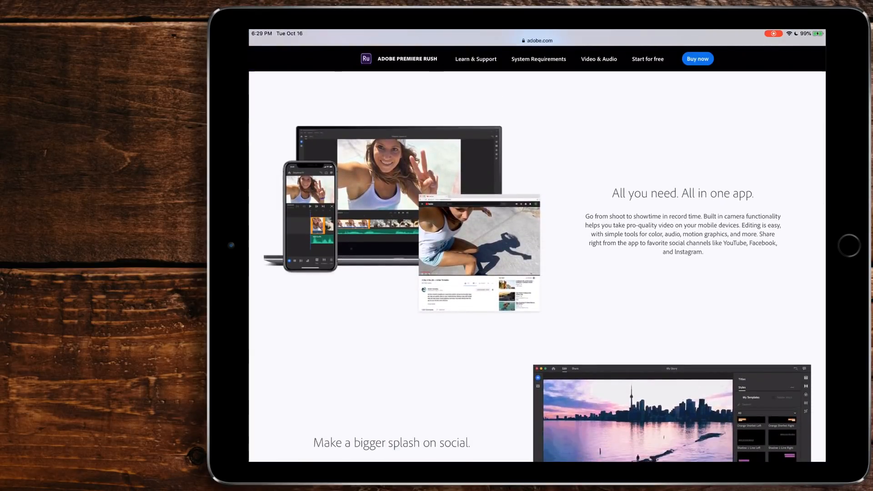
scroll("down", 3)
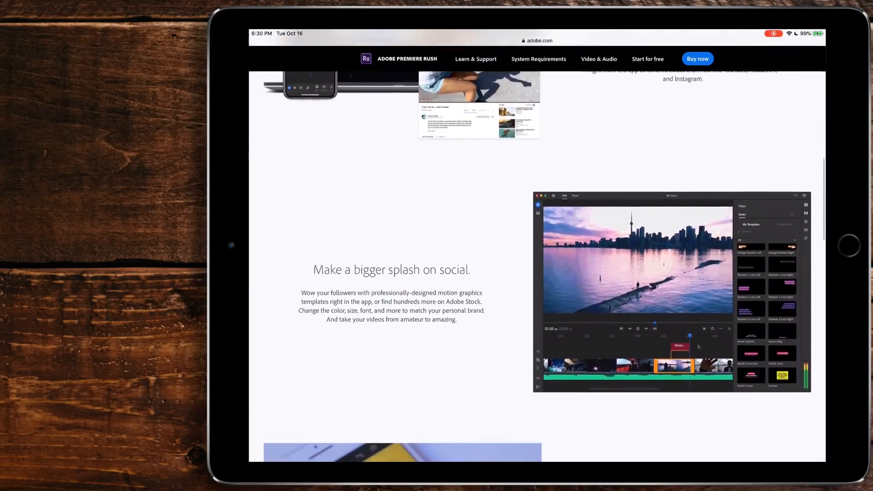
scroll("down", 3)
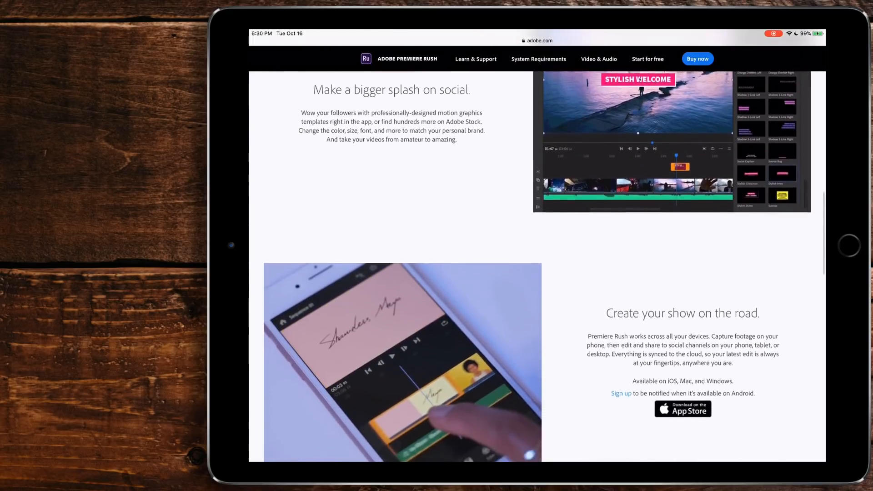
scroll("down", 3)
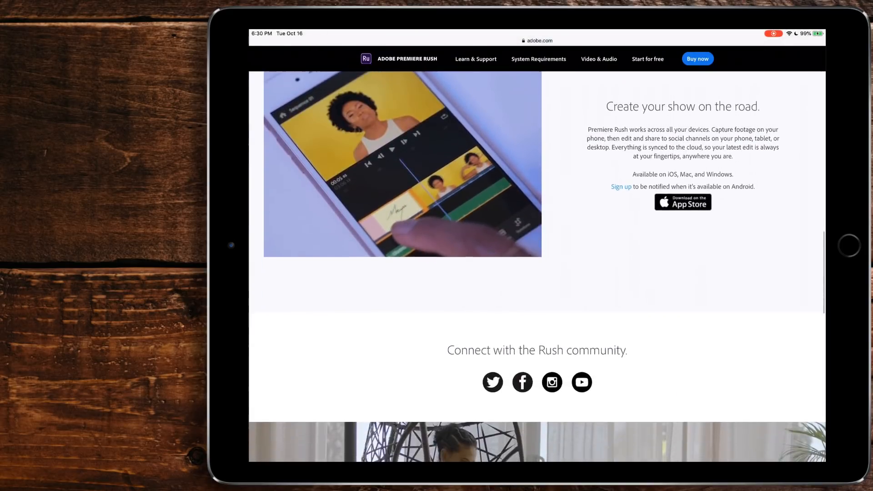
scroll("down", 3)
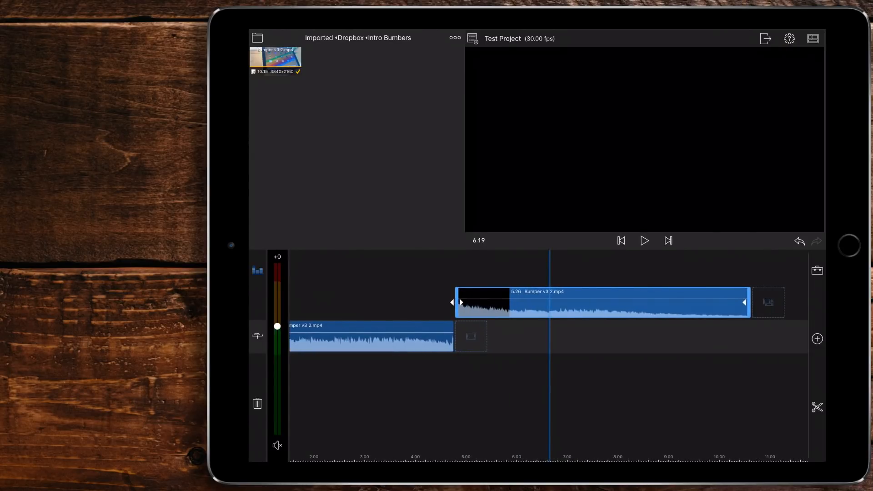
left_click(644, 240)
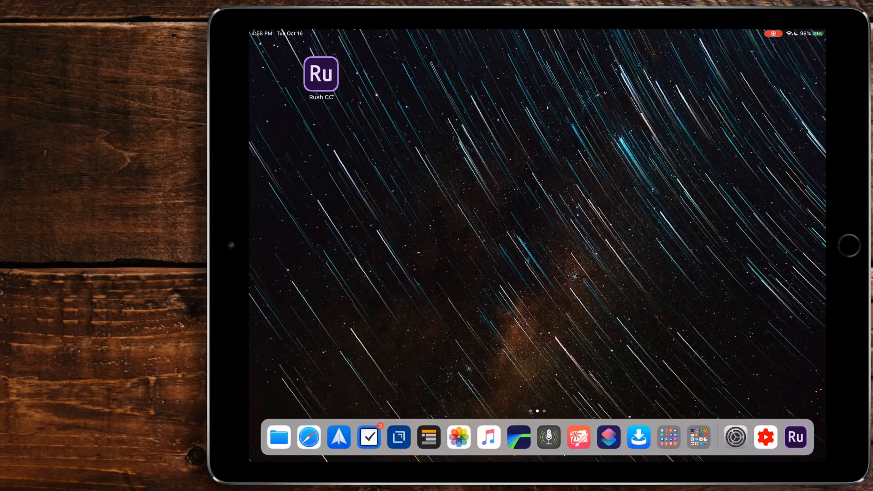
- Create a new Rush project named Test from five Sample Media clips
left_click(321, 73)
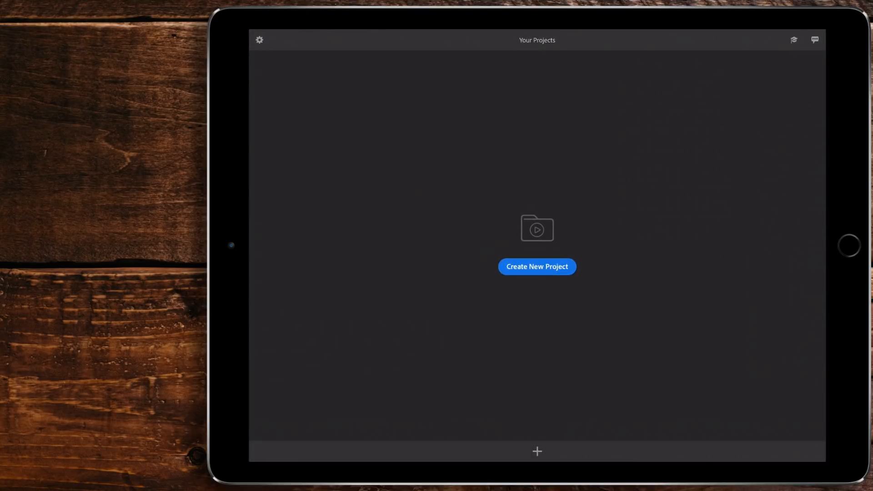
left_click(536, 266)
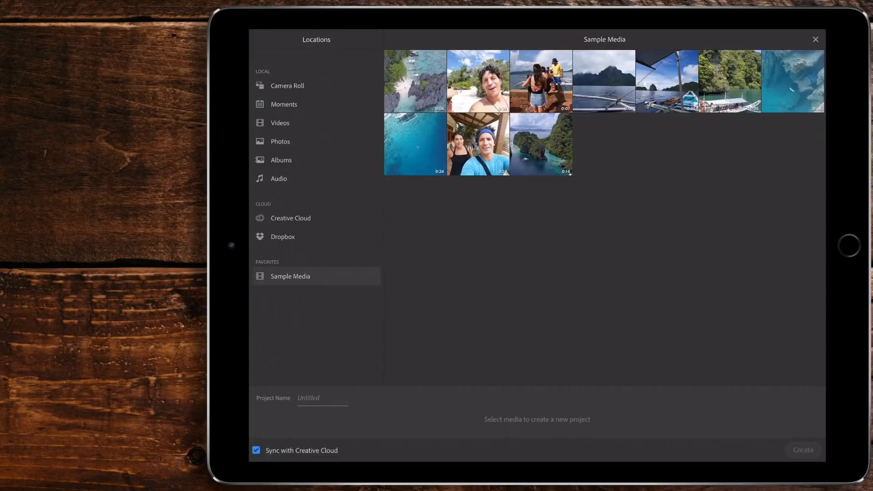
left_click(415, 81)
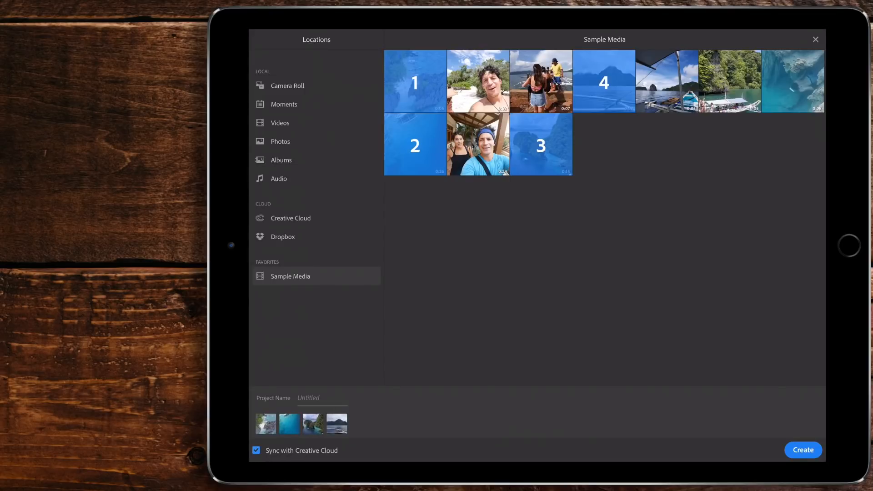
left_click(802, 450)
type("Test")
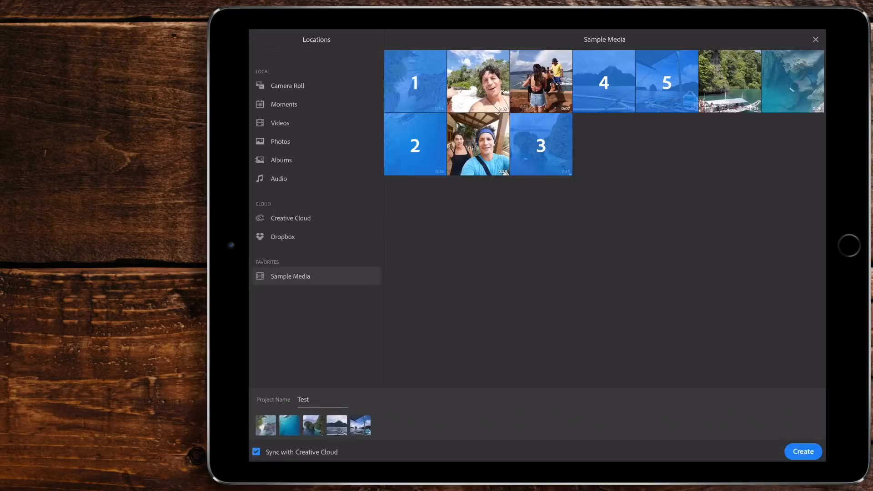
left_click(802, 452)
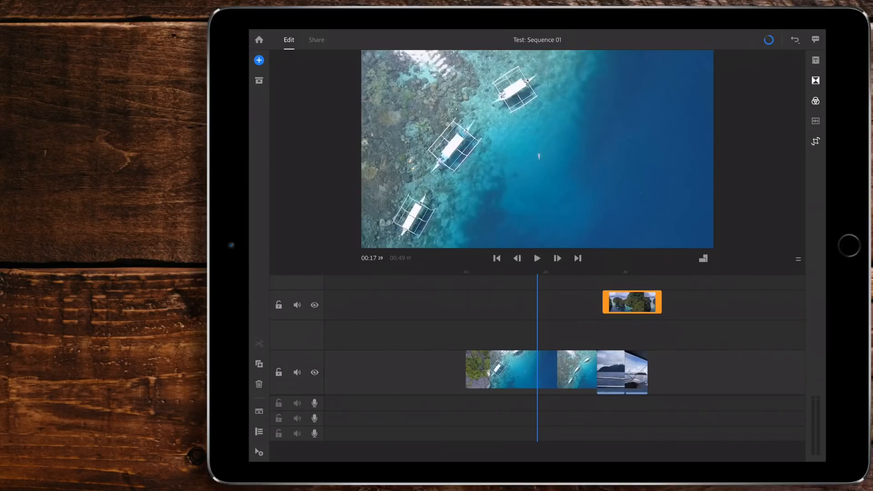
- Stack short sample clips onto new video tracks above the main Test sequence
left_click(258, 60)
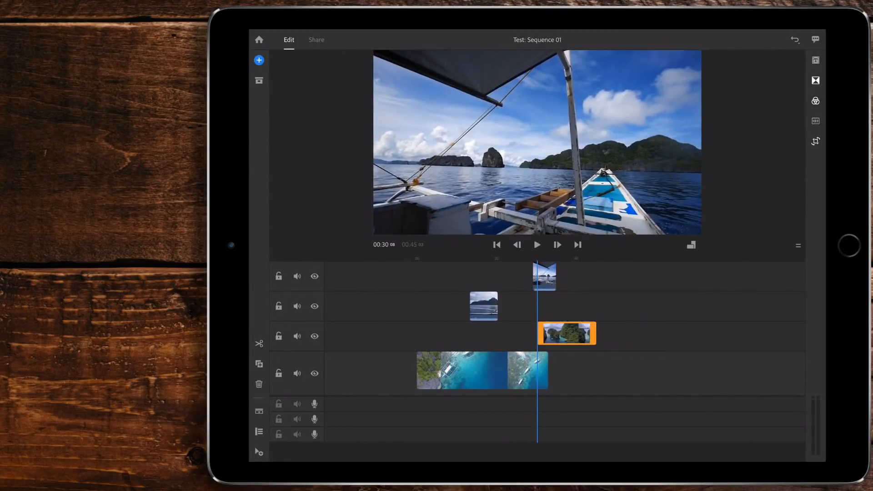
left_click_drag(566, 333, 548, 320)
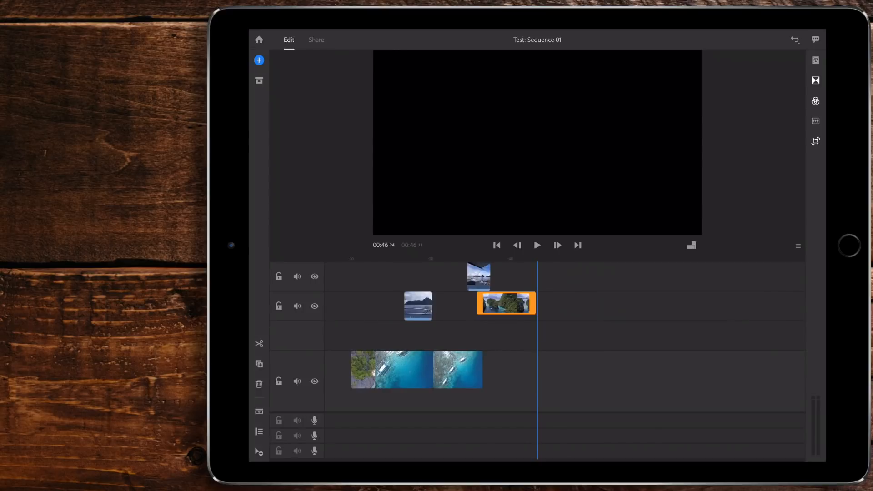
- Add a Modern Title clip from the Titles styles, view its font settings, and return to the style list
left_click(815, 60)
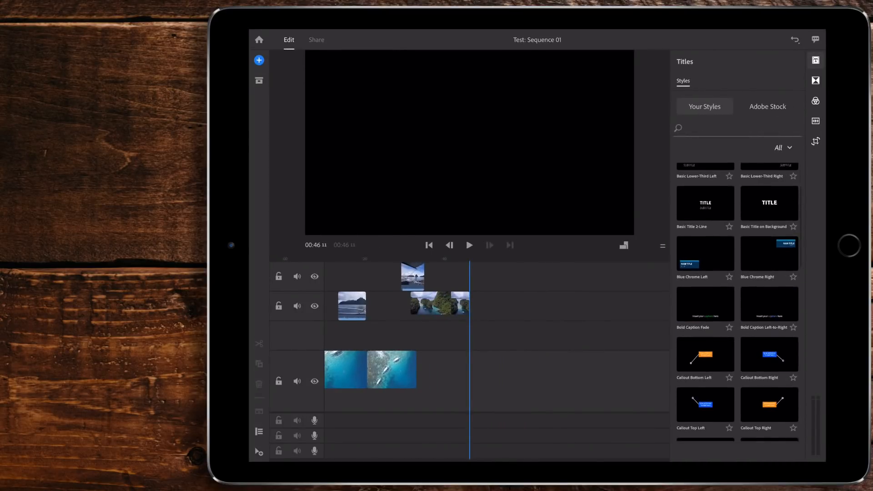
scroll("down", 3)
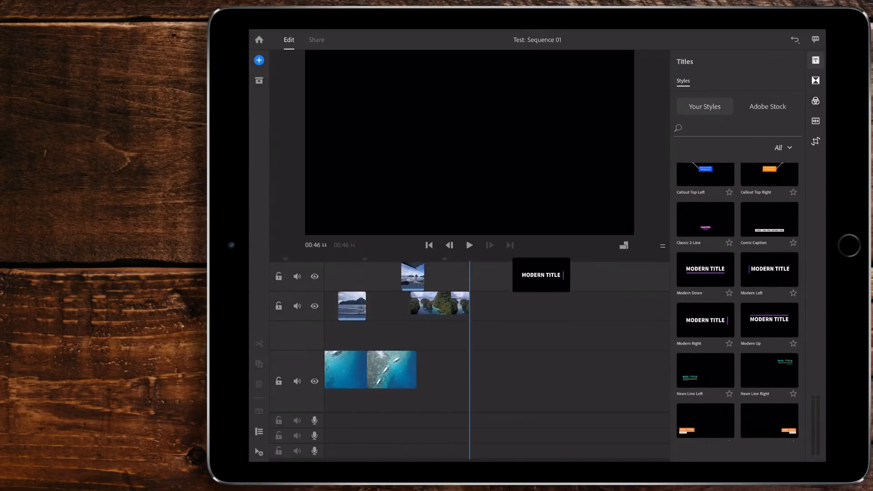
left_click(704, 319)
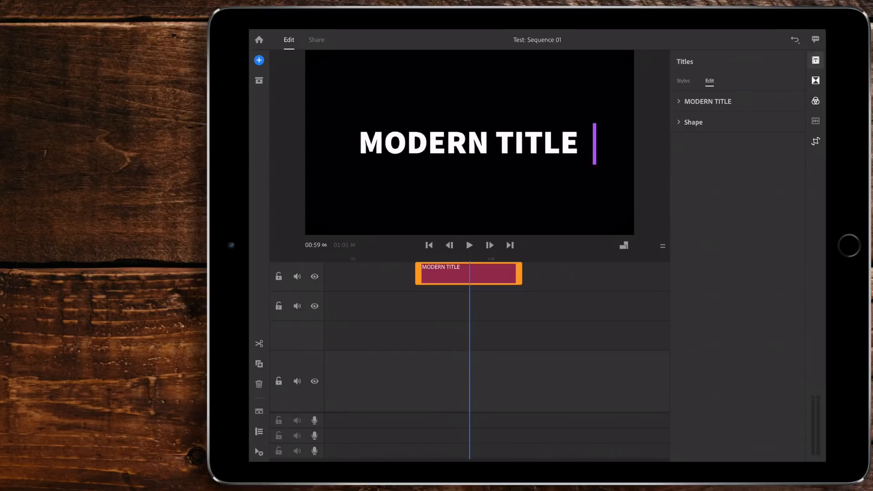
left_click(709, 101)
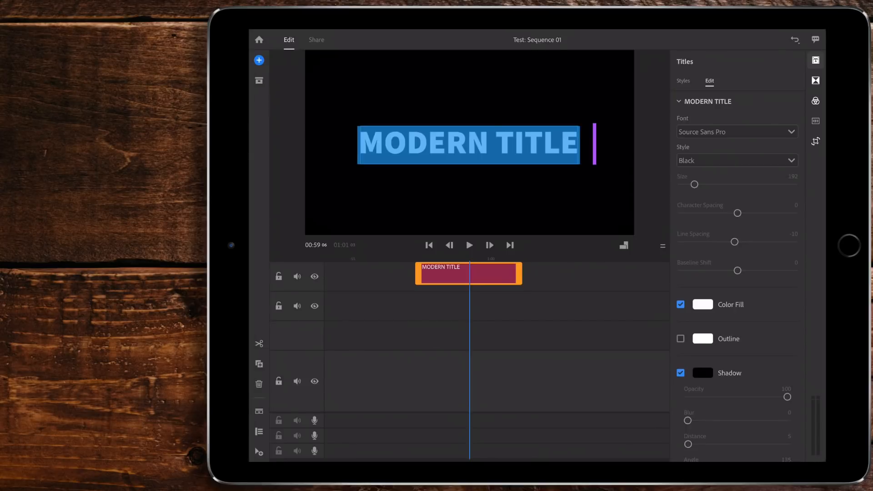
left_click(683, 81)
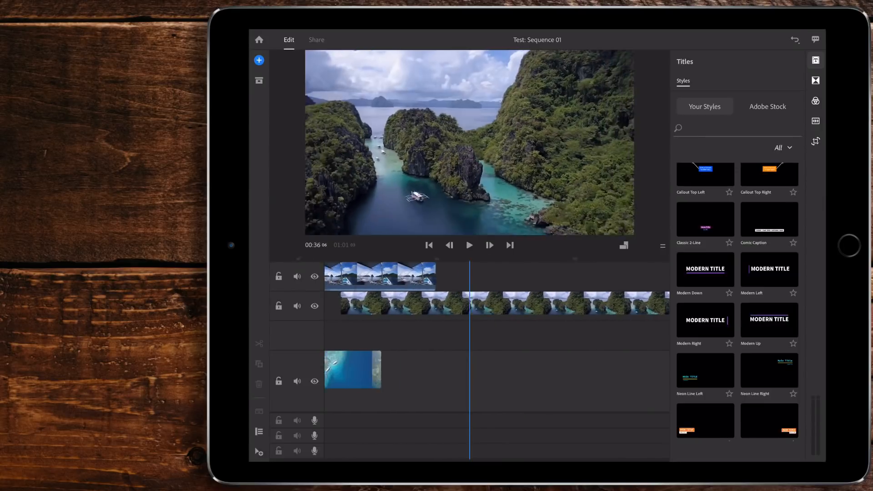
- Show the top-track boat clip's transition presets, then its colour presets
left_click(815, 80)
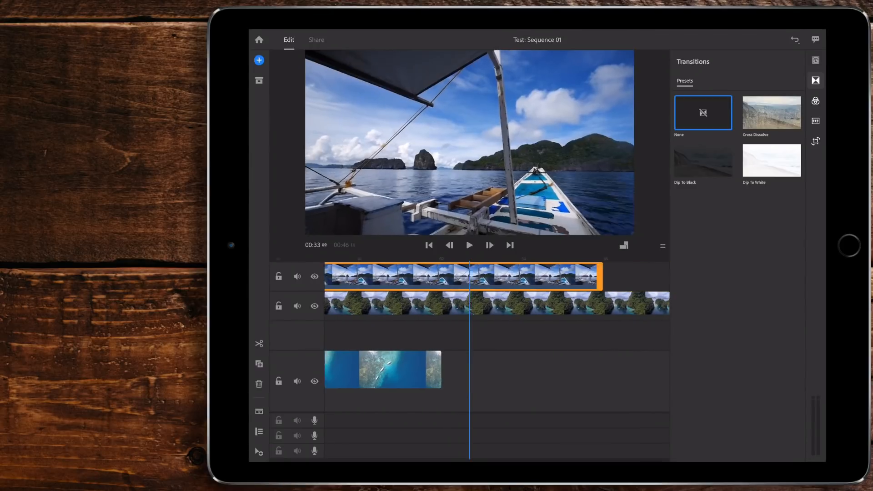
left_click(815, 101)
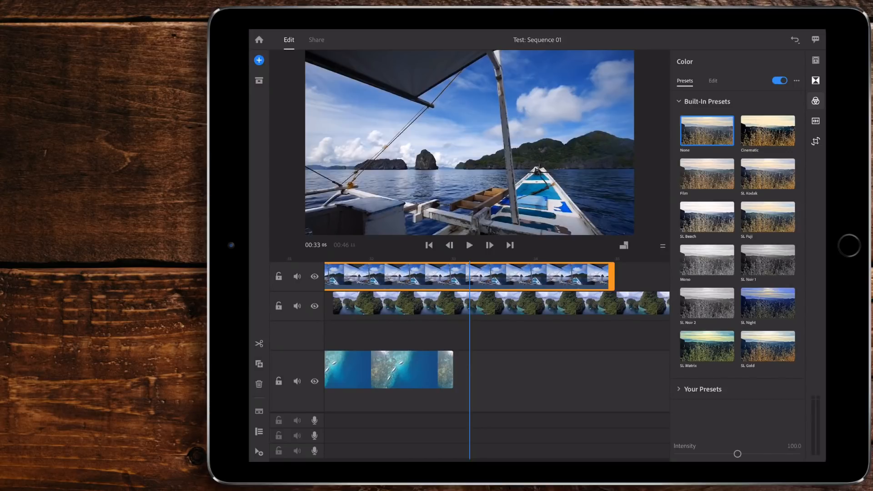
- Try the SL Fuji look on the boat clip, revert to None, and switch to manual colour edits
left_click(768, 217)
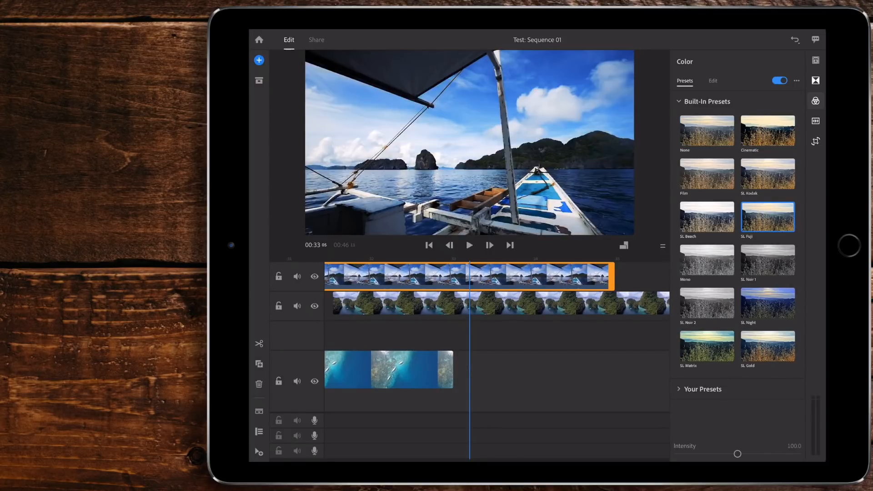
left_click(707, 130)
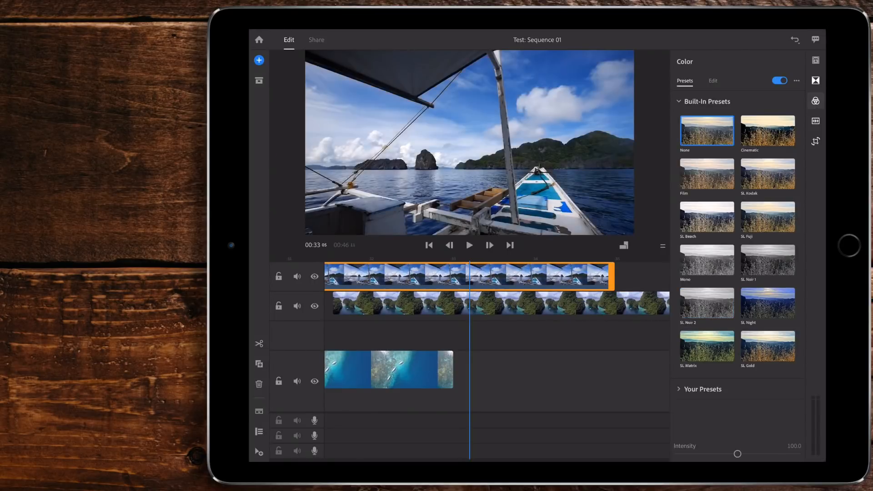
left_click(713, 81)
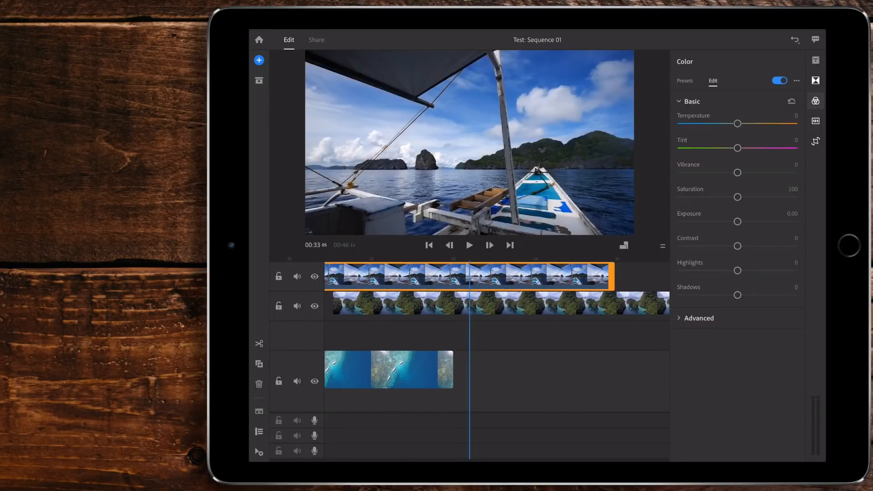
- Warm the boat clip's temperature, test and reset tint, boost saturation, and toggle the grade to compare
left_click_drag(737, 123, 764, 122)
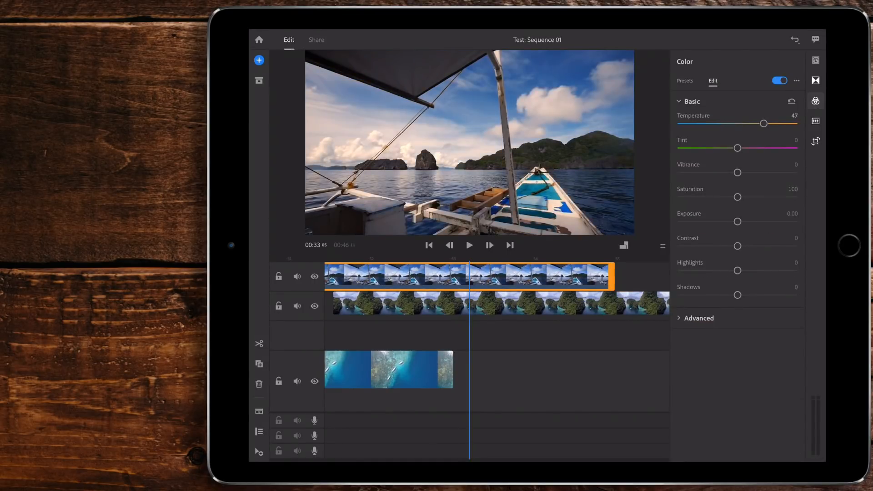
left_click_drag(738, 148, 765, 149)
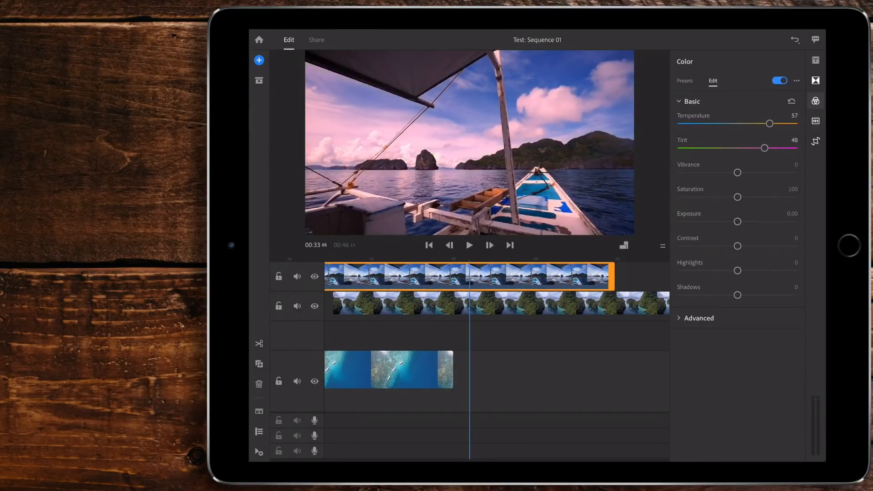
left_click_drag(764, 148, 737, 148)
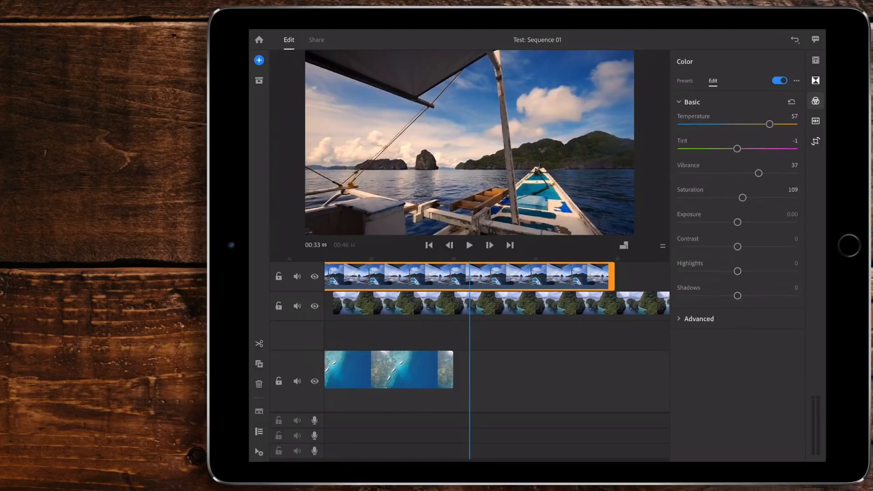
left_click_drag(742, 197, 769, 197)
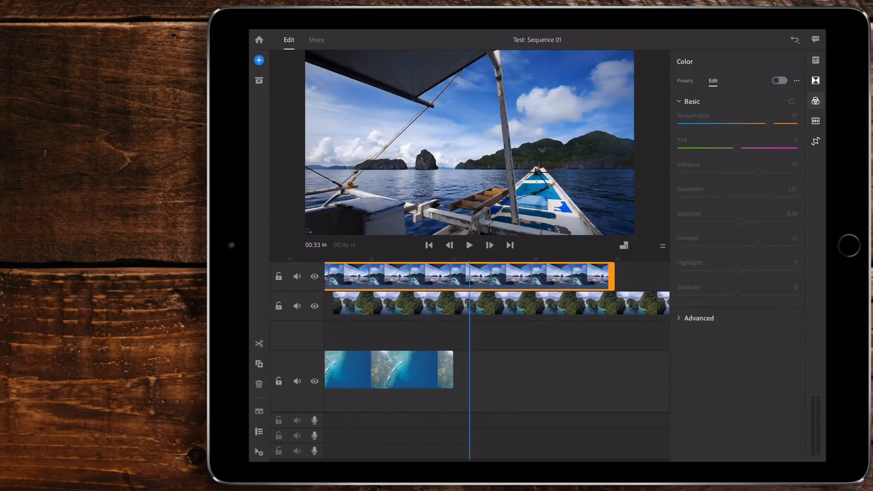
left_click(780, 80)
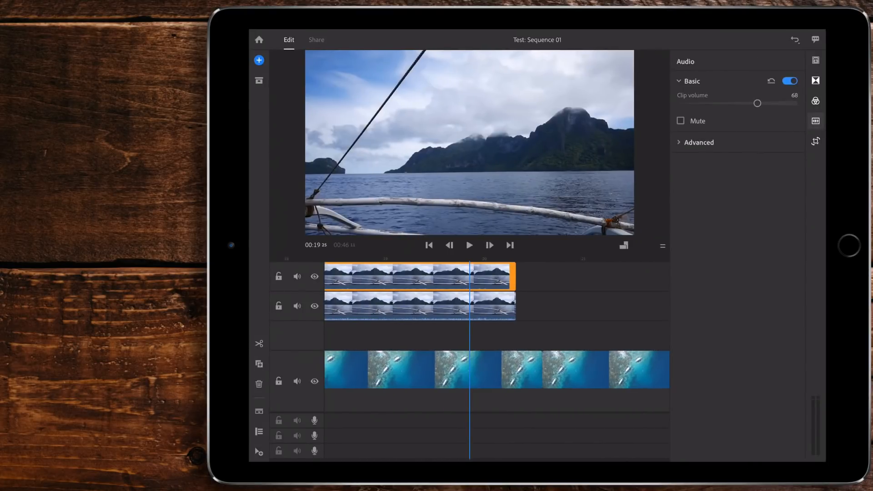
- Expand the top clip's advanced audio options, then bring up its transform settings
left_click(699, 142)
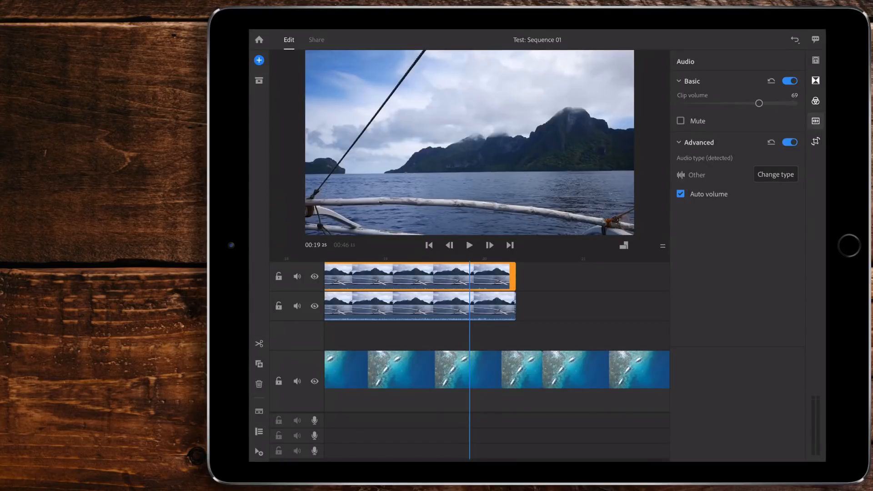
left_click(815, 141)
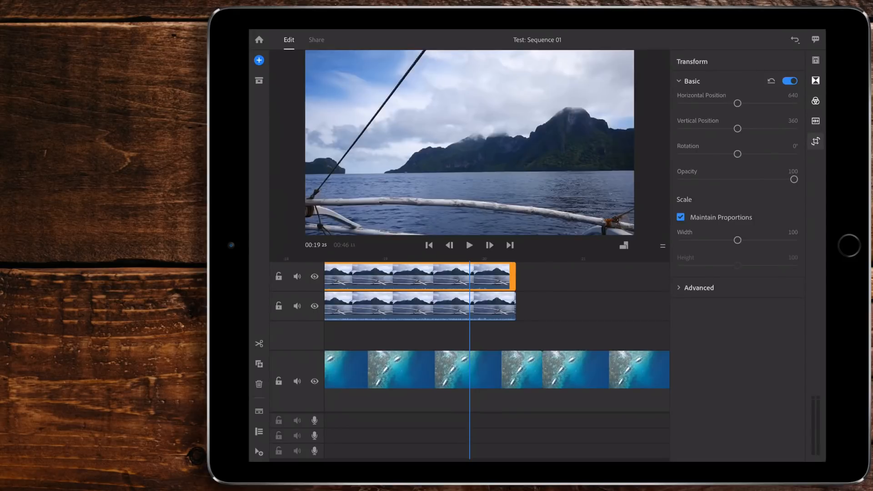
- Shift the boat clip right and down, disable Maintain Proportions for width 74 and height 200, and expand Advanced
left_click_drag(738, 104, 755, 107)
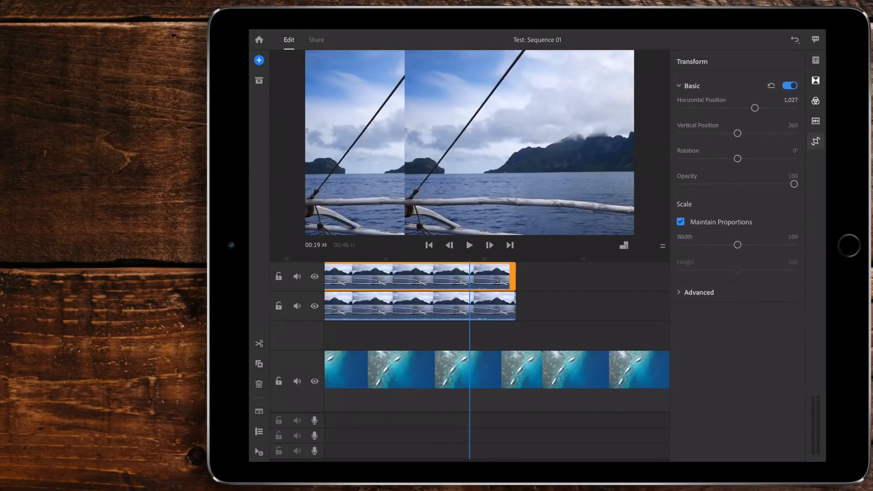
left_click_drag(737, 244, 765, 241)
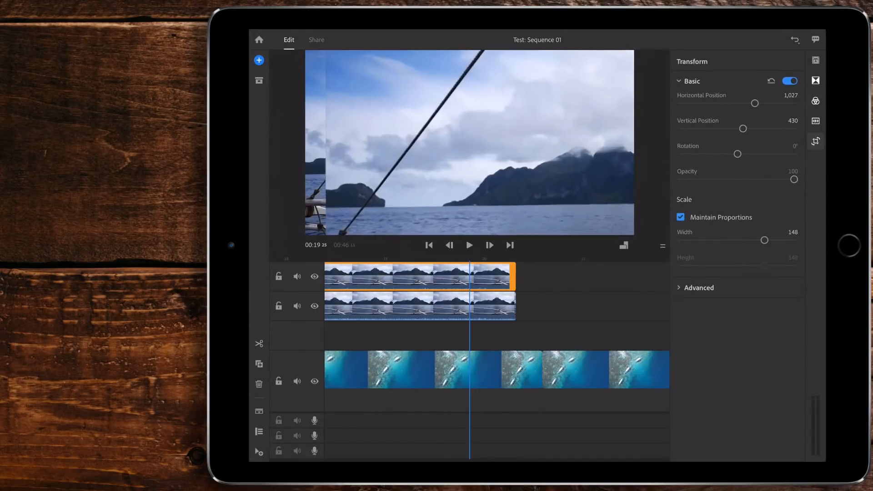
left_click(681, 219)
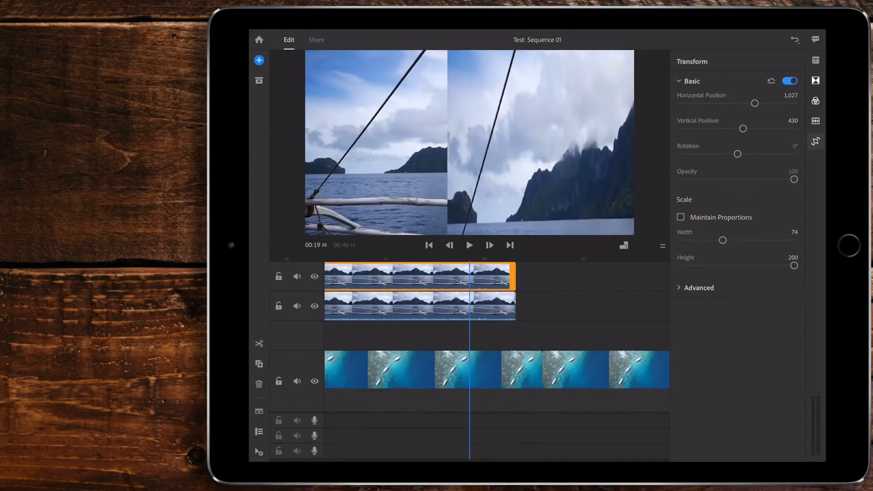
left_click(699, 287)
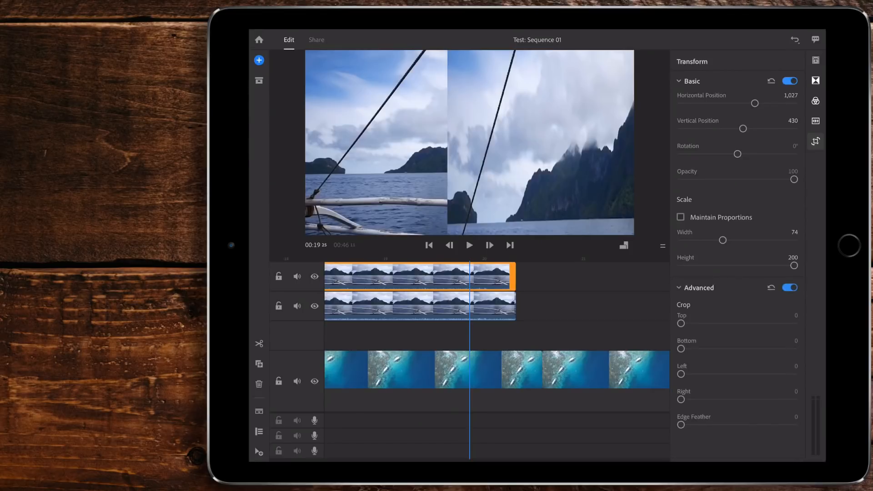
- Crop the stretched boat clip's top to 39 under Advanced > Crop
left_click_drag(681, 324, 726, 324)
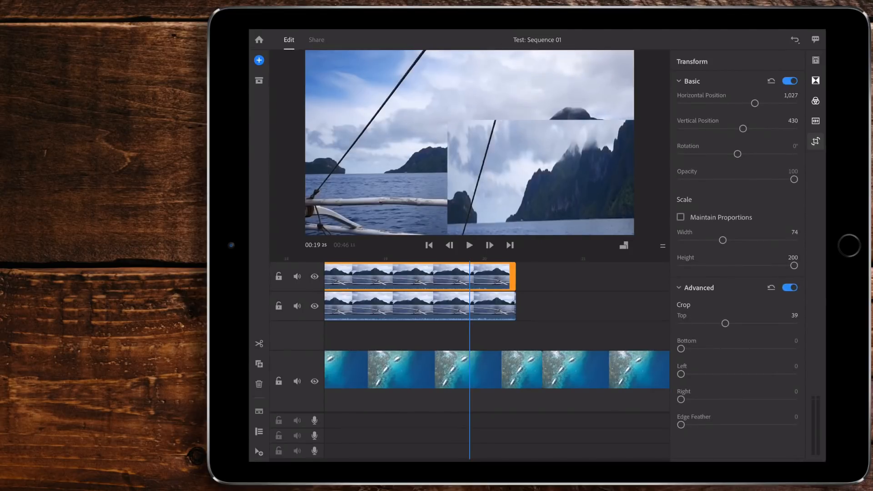
left_click_drag(681, 348, 738, 349)
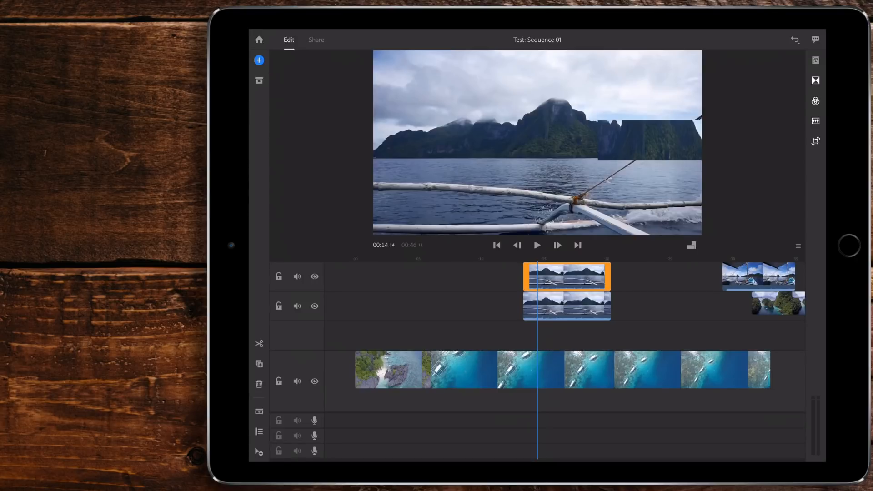
- Reach the Ready to Export screen and view the unlimited sharing and 100GB storage upgrade offer
left_click(316, 39)
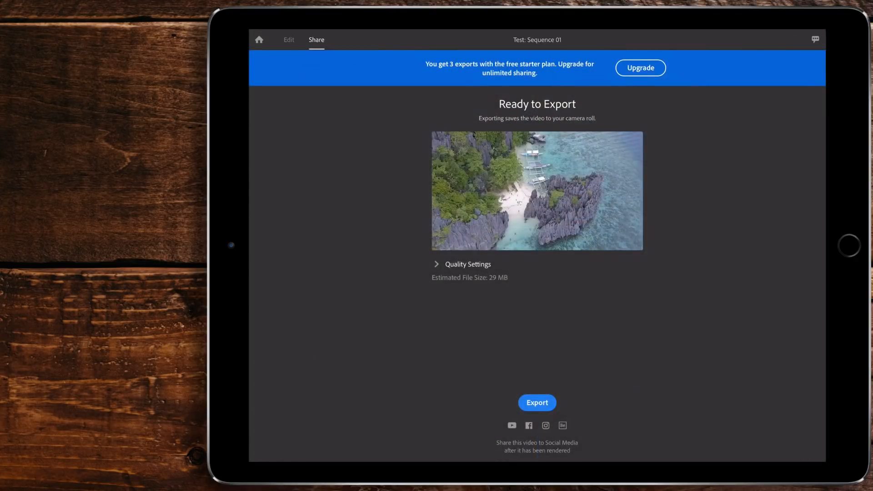
left_click(537, 402)
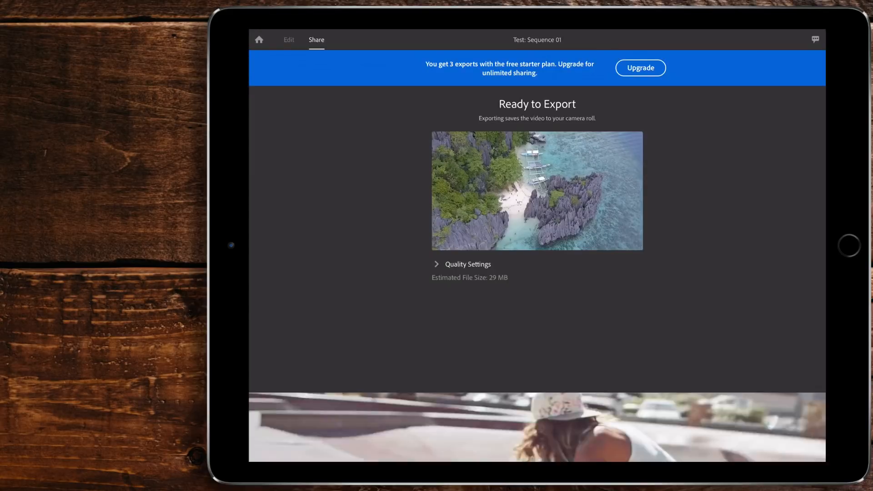
left_click(640, 68)
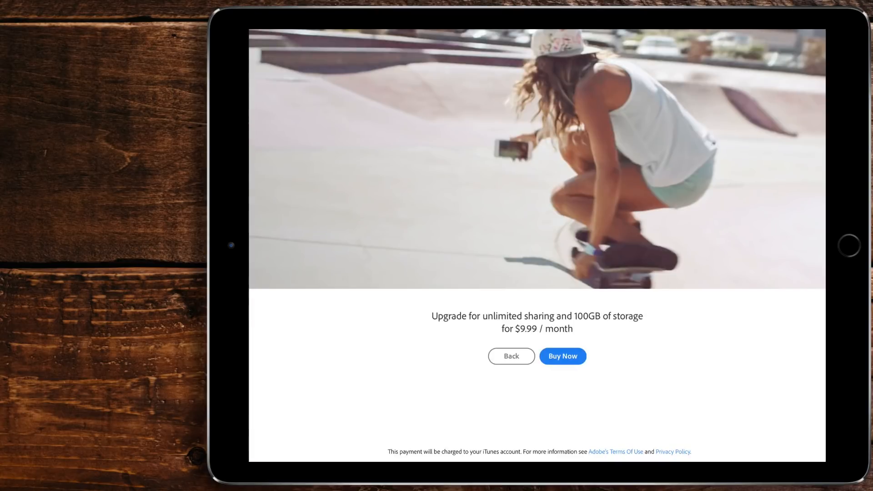
- Dismiss the upgrade offer and return to the Test timeline editor
left_click(510, 356)
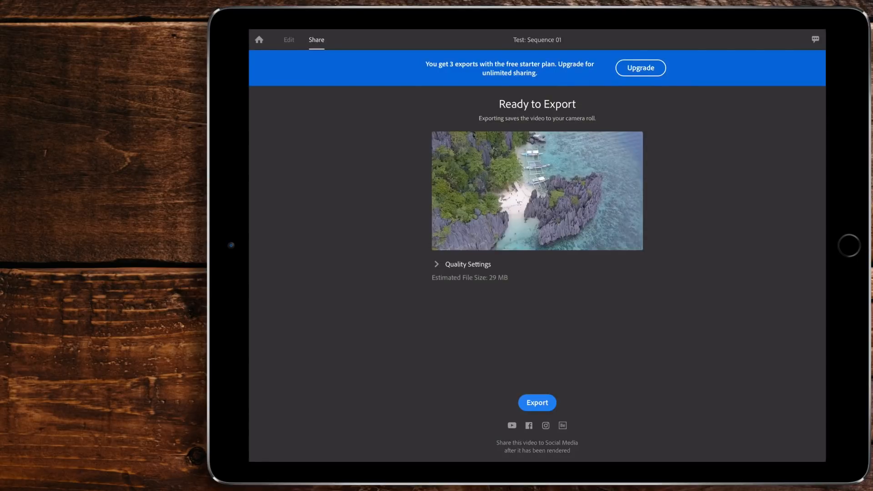
left_click(289, 39)
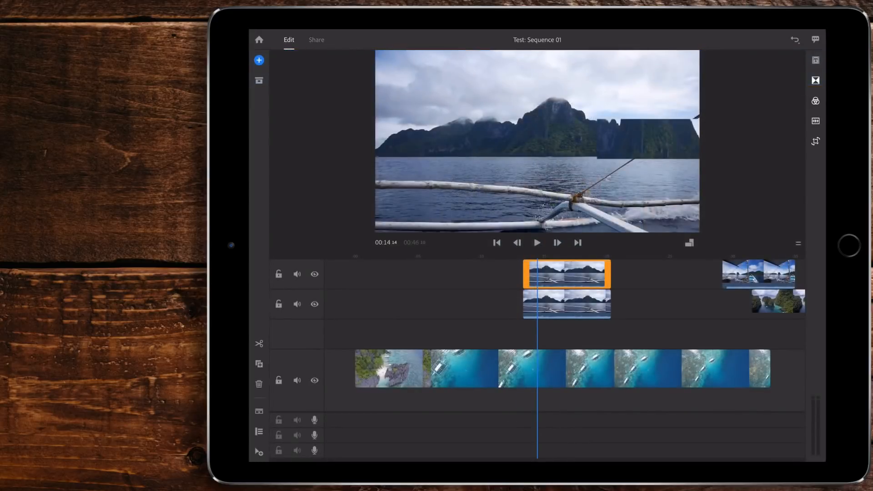